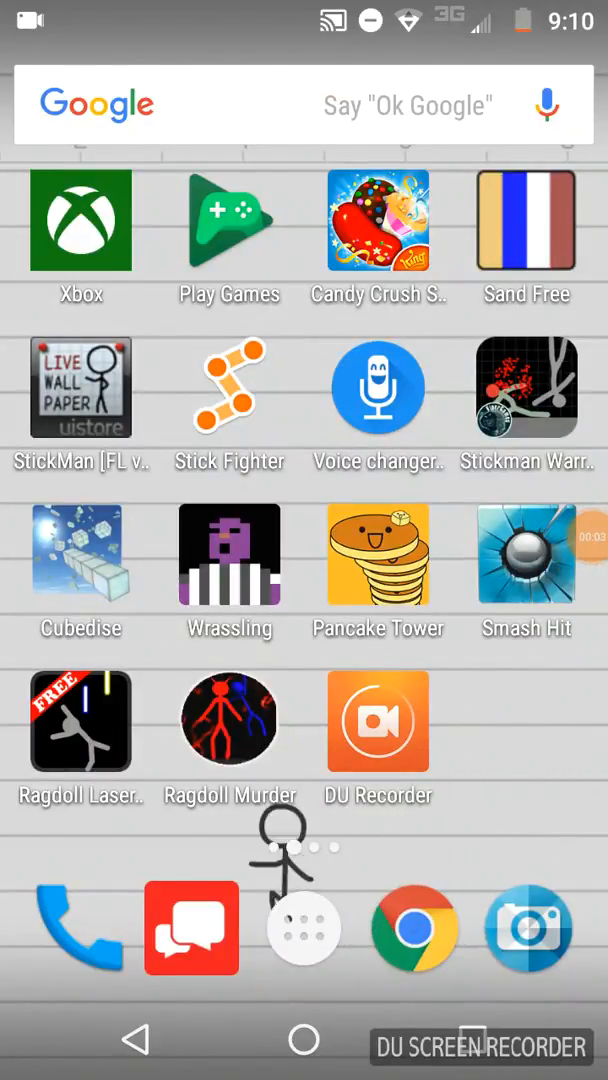
Step: Launch Cubedise from the Android home screen to load the first level
left_click(80, 555)
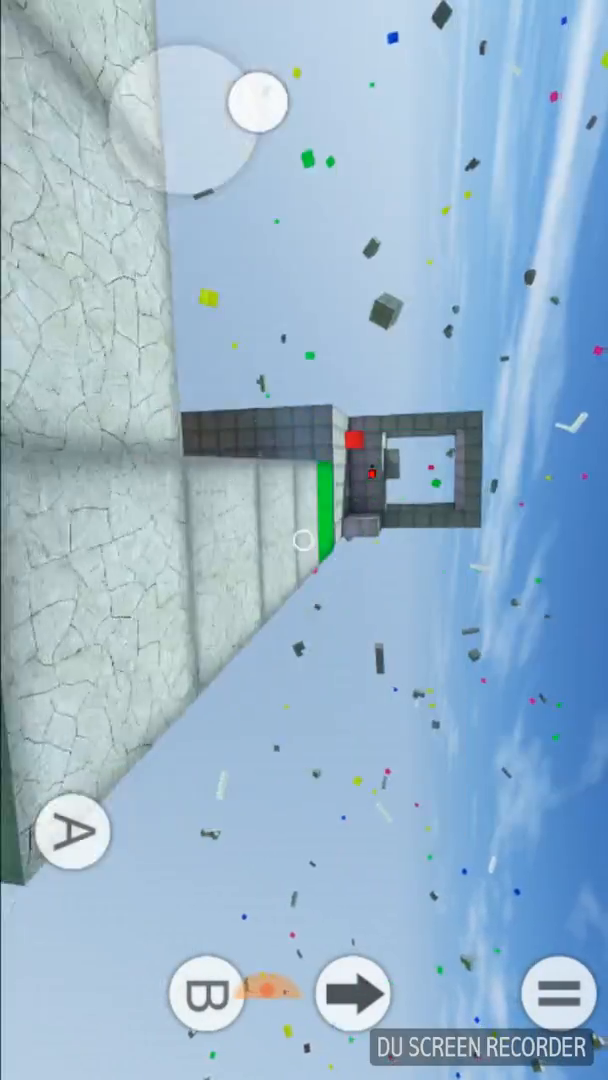
Step: Enter the first level until the tip on taking the red cube with A appears
left_click(71, 831)
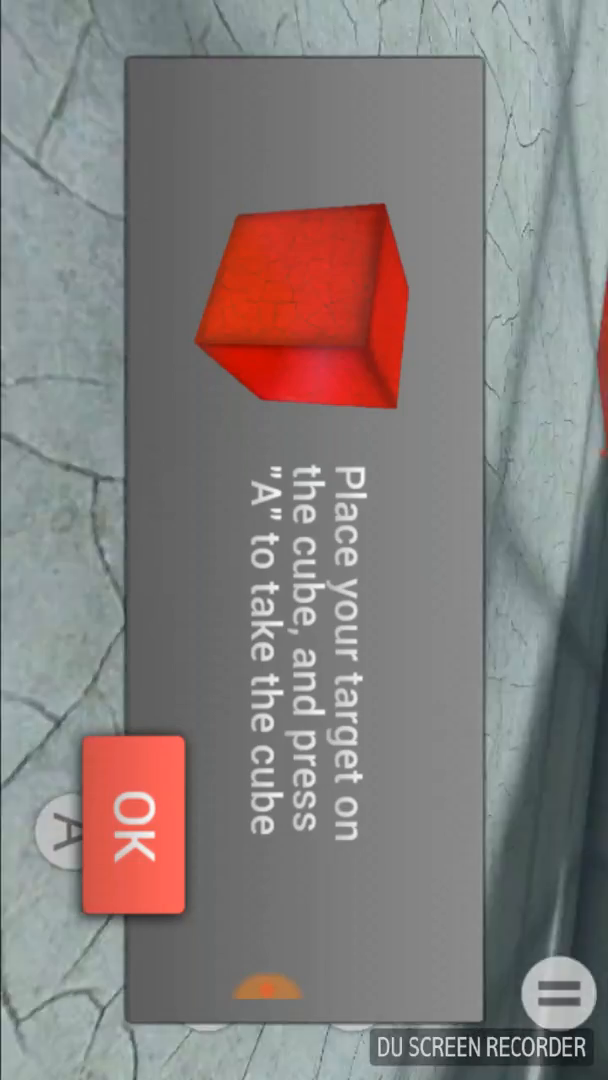
Step: Dismiss the cube-taking tip and take the red cube to trigger the placing tip
left_click(137, 831)
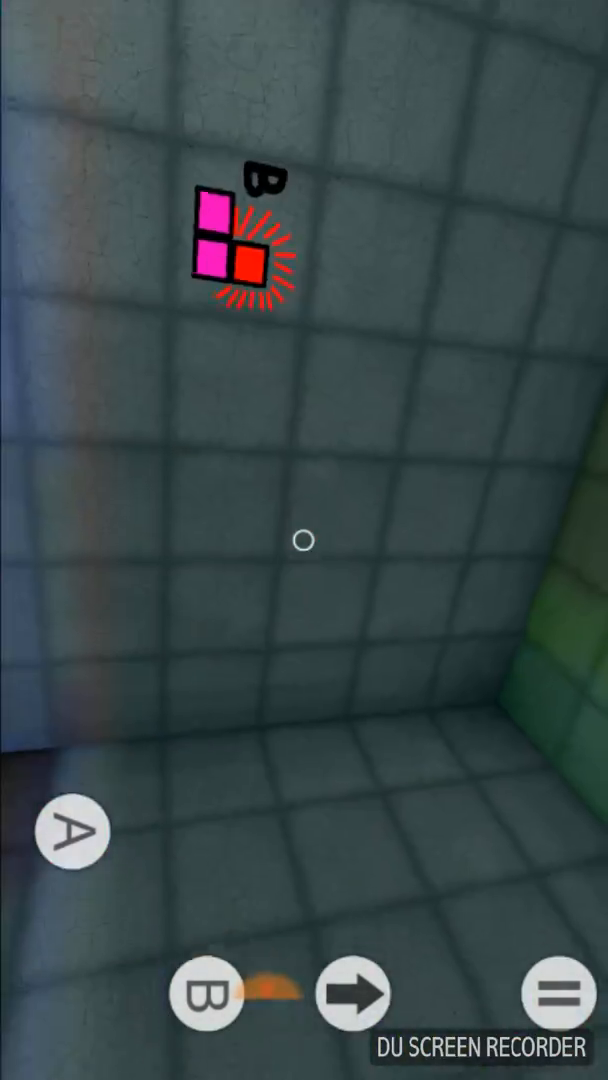
left_click(204, 1003)
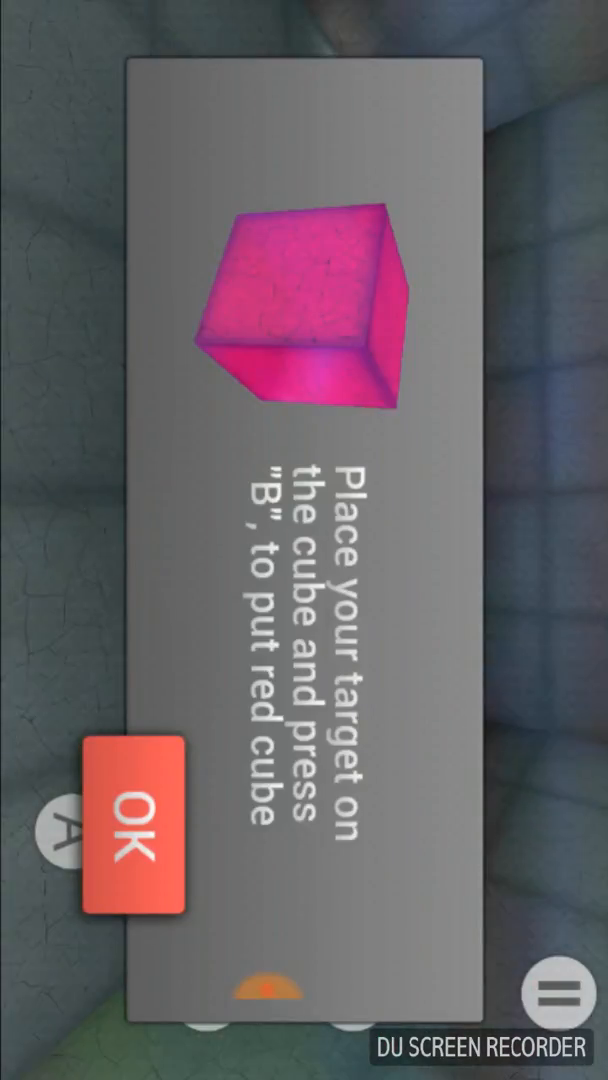
Step: Place the red cube on the pink cube, then reset the level from the pause menu
left_click(135, 830)
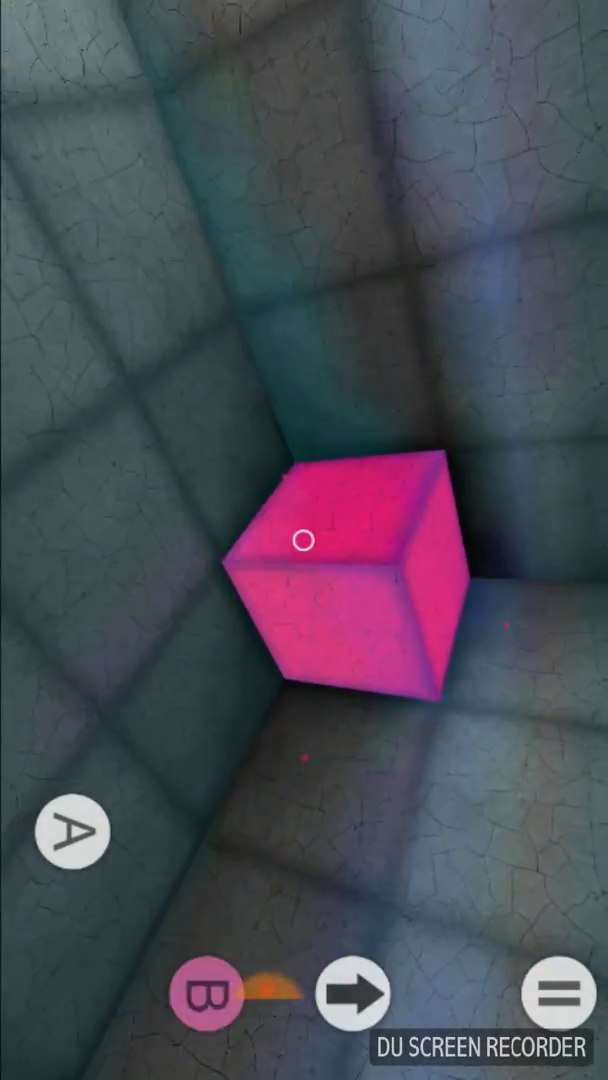
left_click(70, 831)
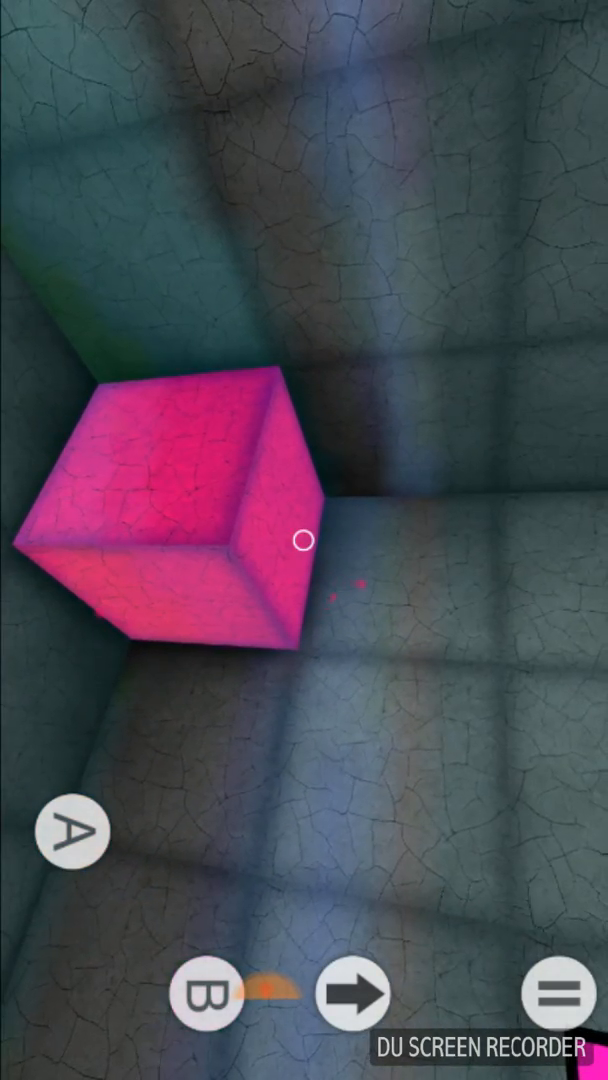
left_click(205, 990)
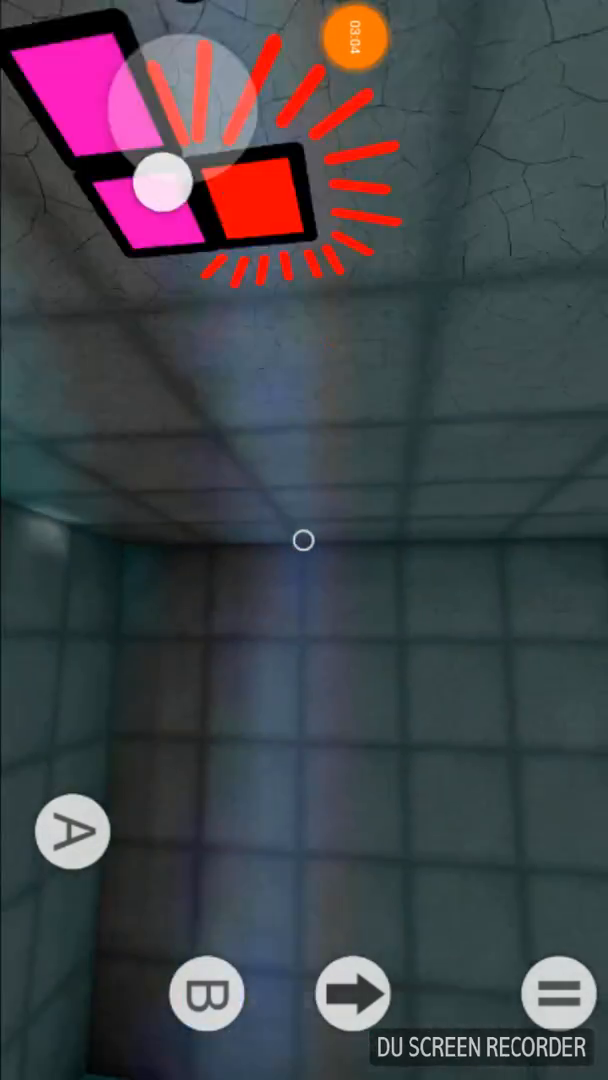
left_click(548, 1004)
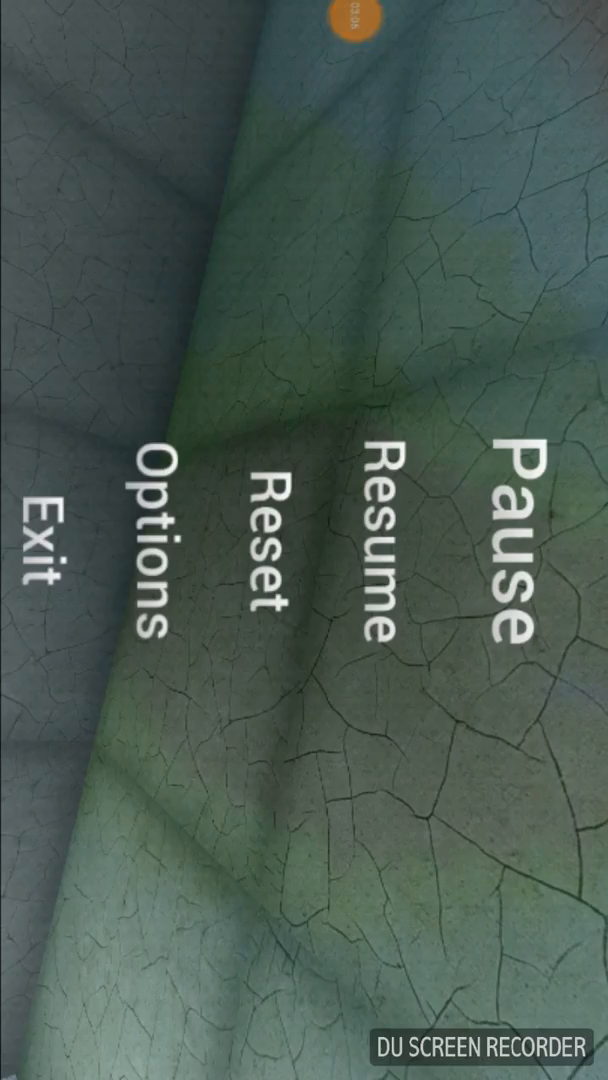
left_click(395, 530)
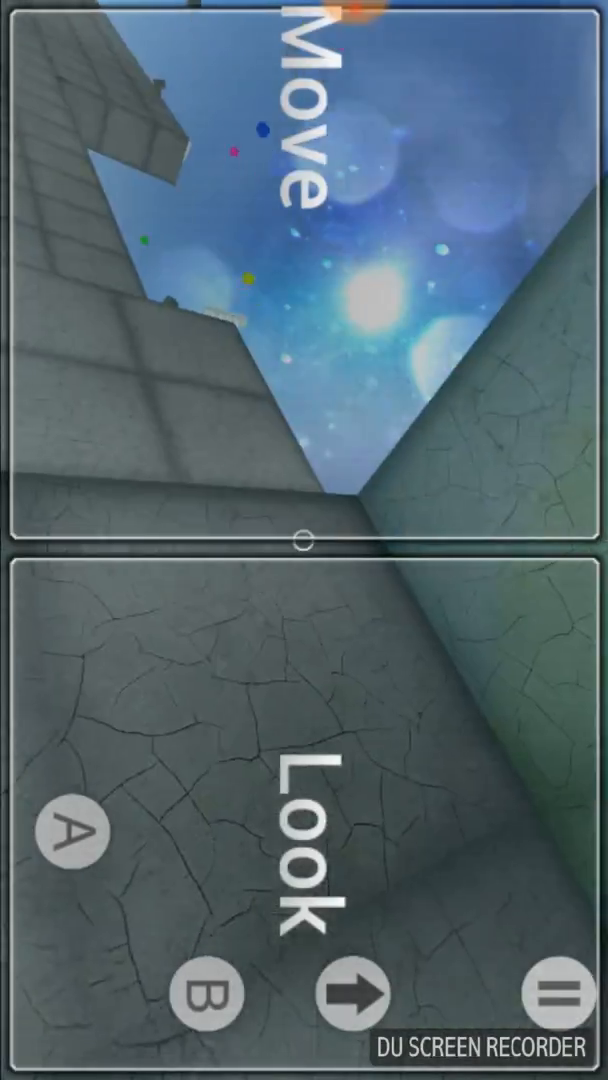
Step: Turn the view from the starting area to face the long stone walkway
left_click_drag(304, 280, 255, 95)
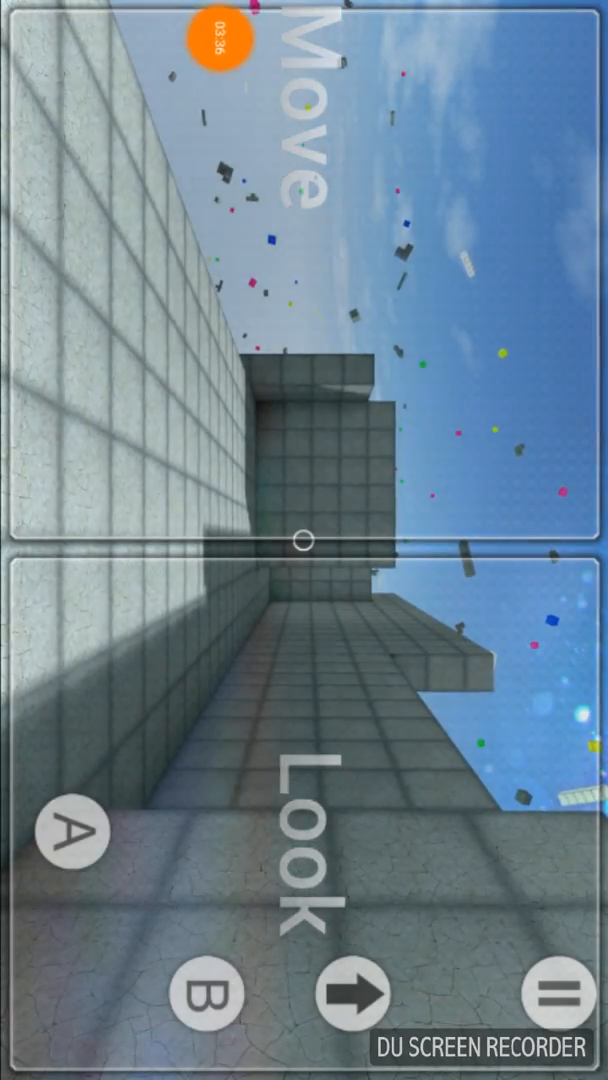
left_click(222, 40)
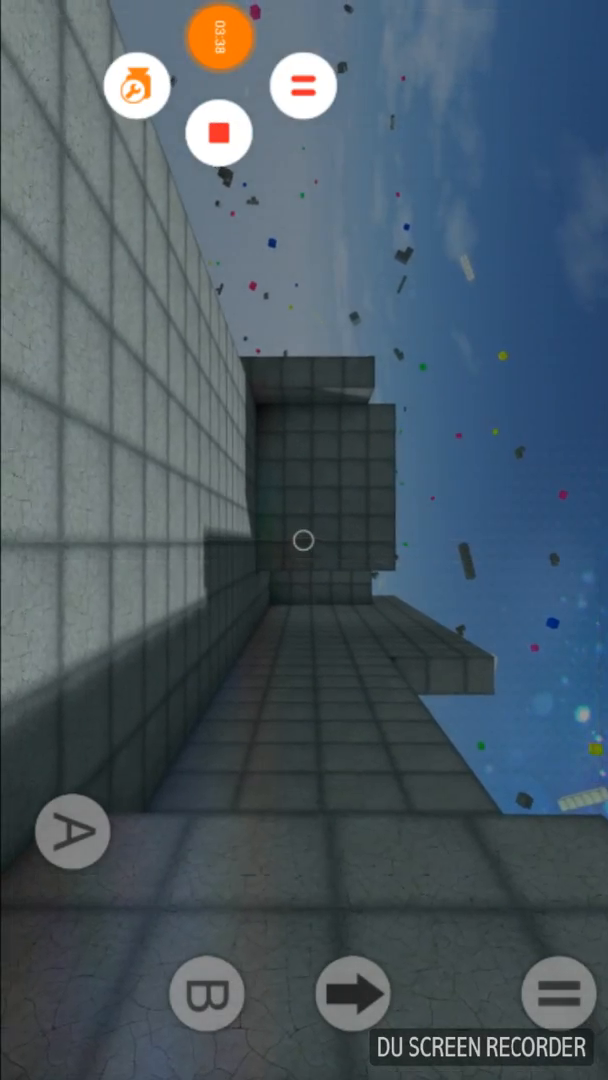